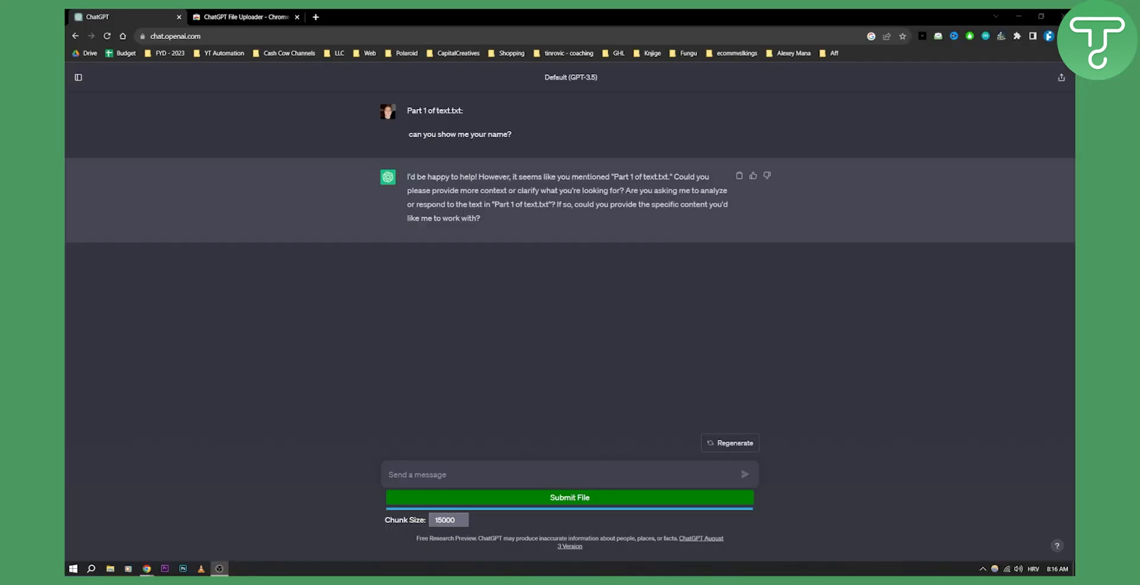
{"action": "mouse_move", "coordinate": [828, 430]}
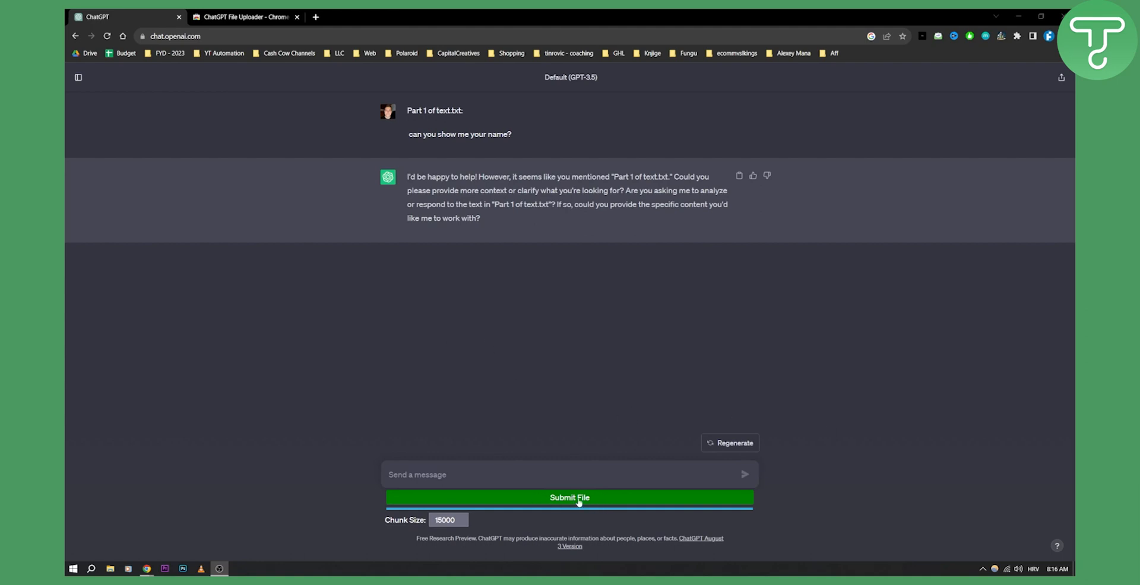
{"action": "mouse_move", "coordinate": [498, 489]}
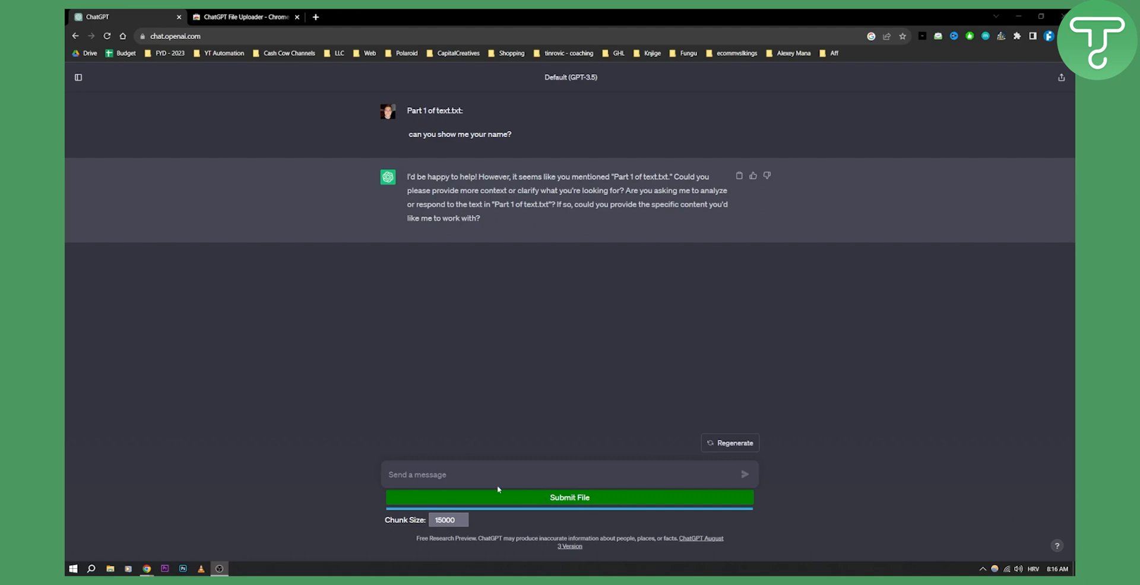
{"action": "mouse_move", "coordinate": [434, 343]}
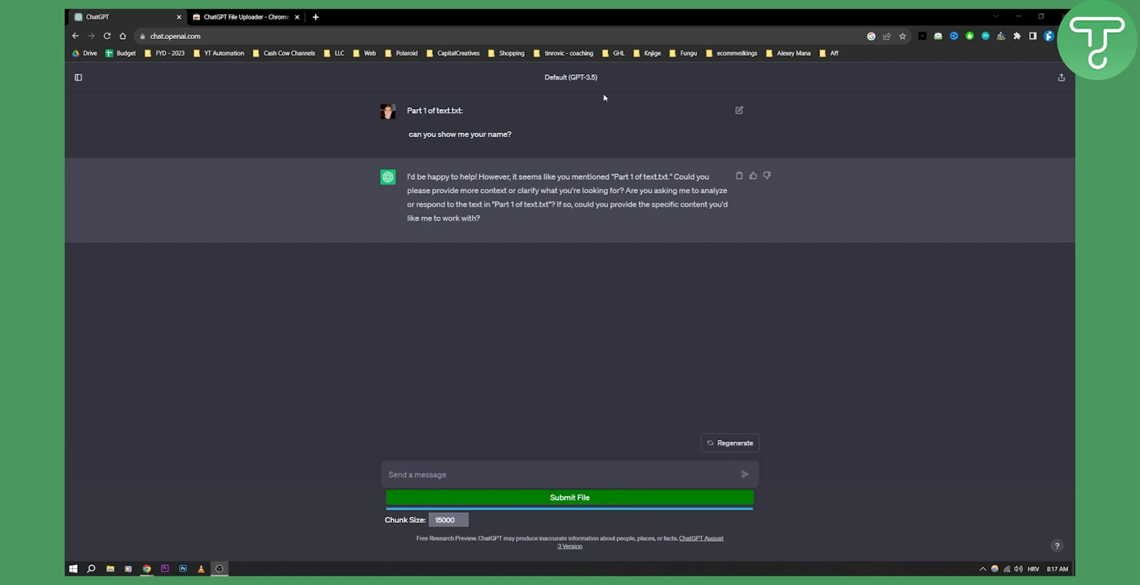
{"action": "mouse_move", "coordinate": [607, 86]}
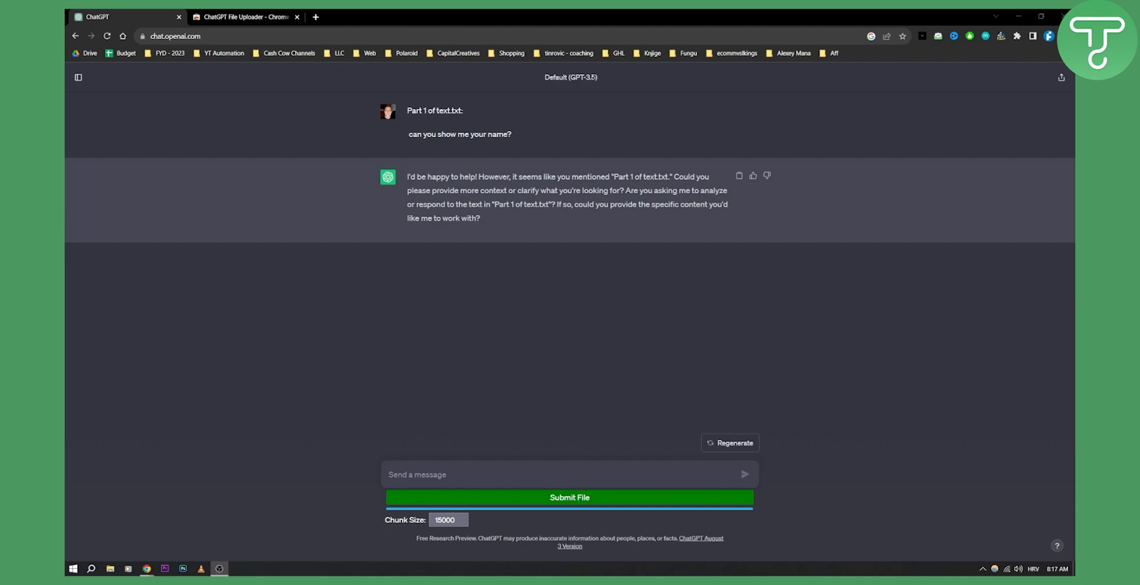
{"action": "mouse_move", "coordinate": [577, 87]}
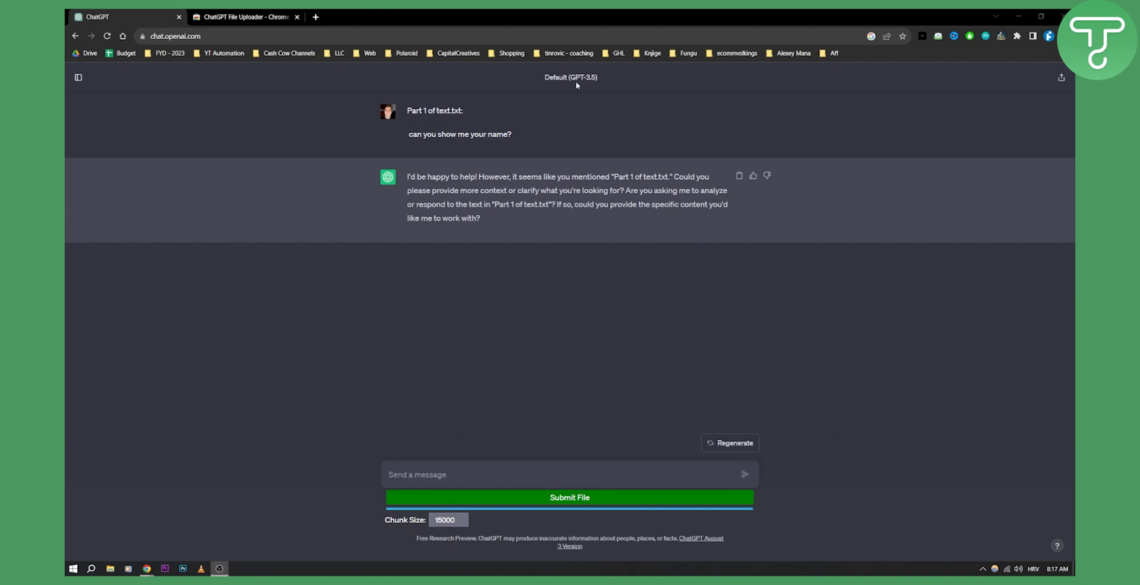
Review the ChatGPT File Uploader listing on its Chrome Web Store page
{"action": "left_click", "coordinate": [244, 17]}
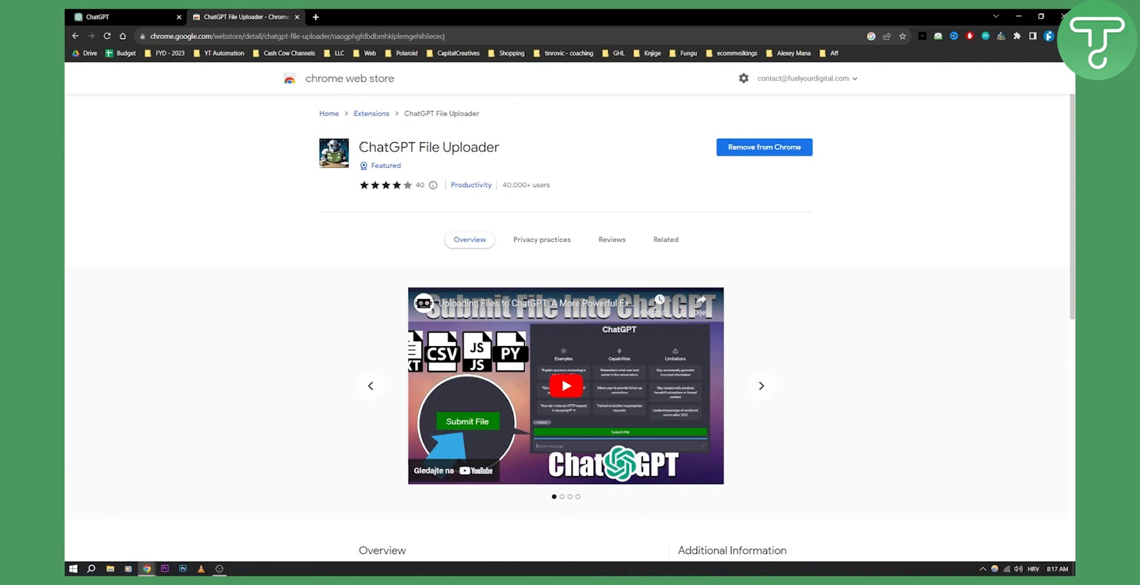
{"action": "double_click", "coordinate": [429, 147]}
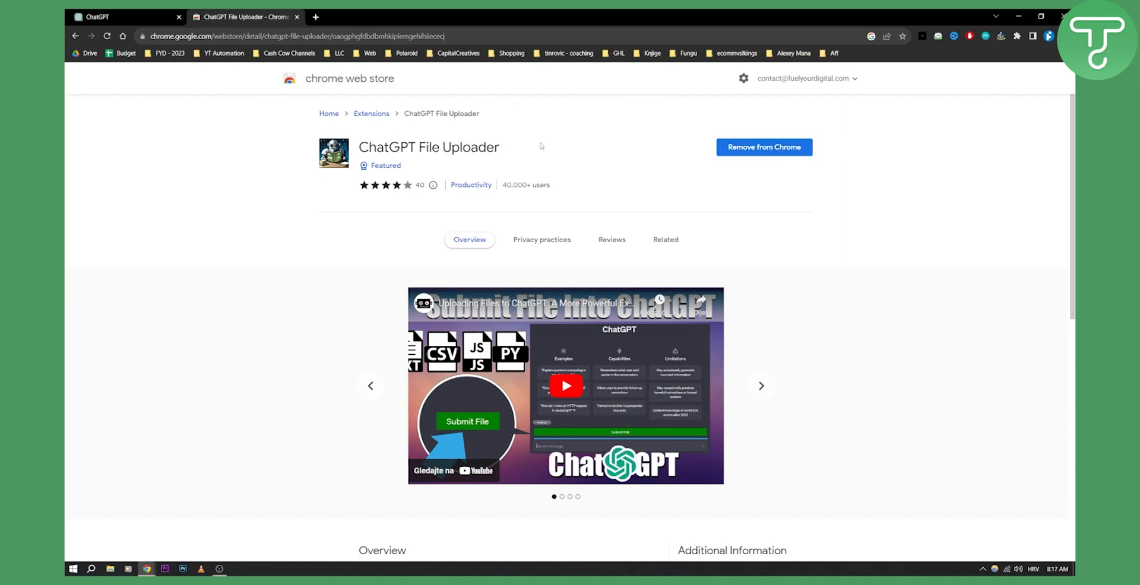
{"action": "scroll", "scroll_direction": "down", "scroll_amount": 3}
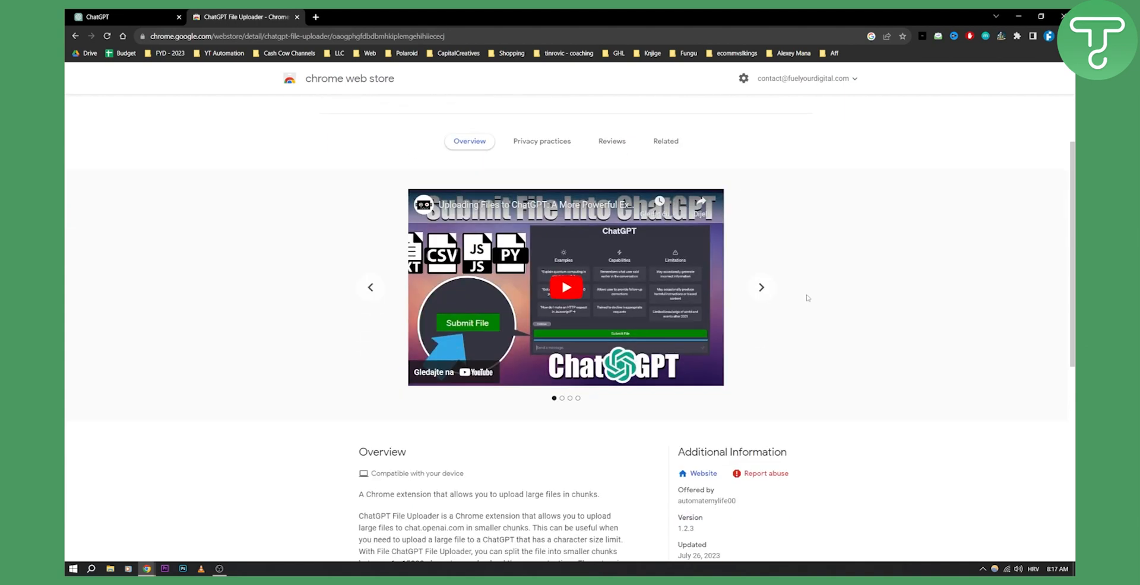
{"action": "scroll", "scroll_direction": "down", "scroll_amount": 3}
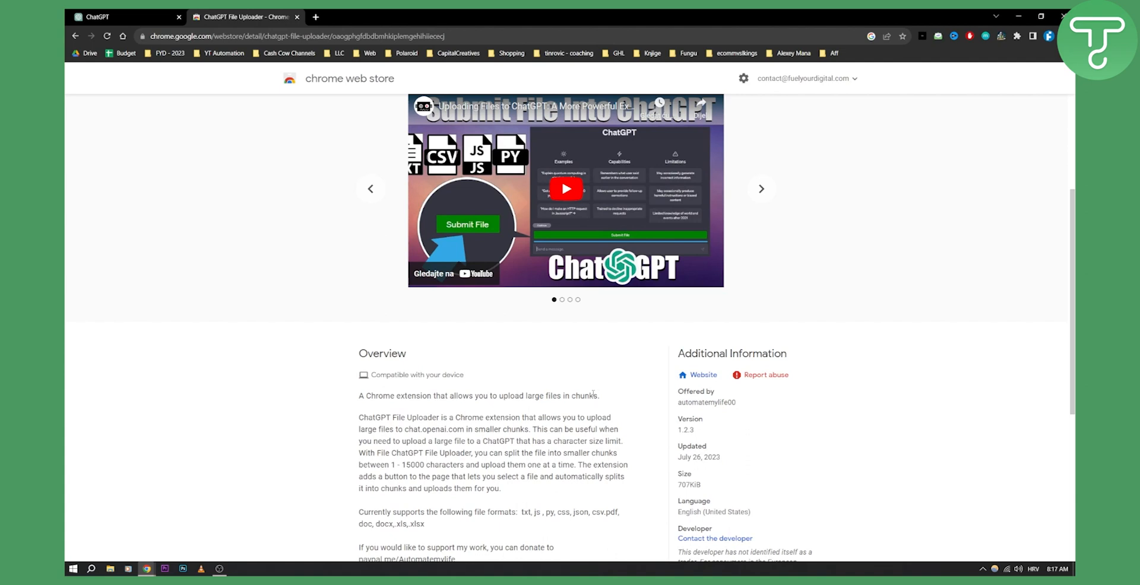
{"action": "mouse_move", "coordinate": [331, 303]}
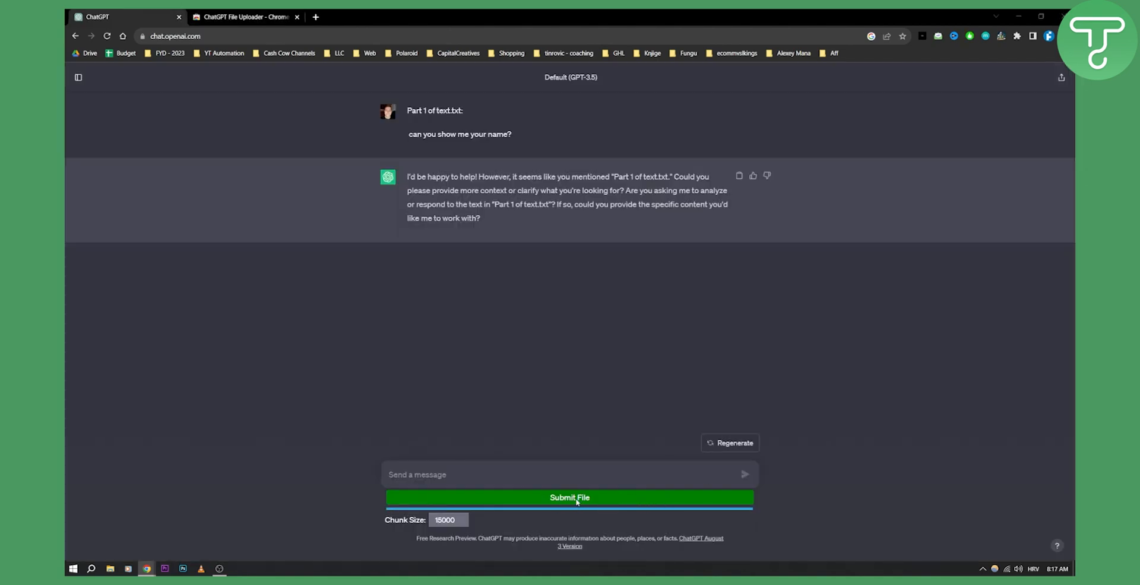
Submit the .txt file to the chat a second time, then return to the store listing
{"action": "left_click", "coordinate": [568, 498]}
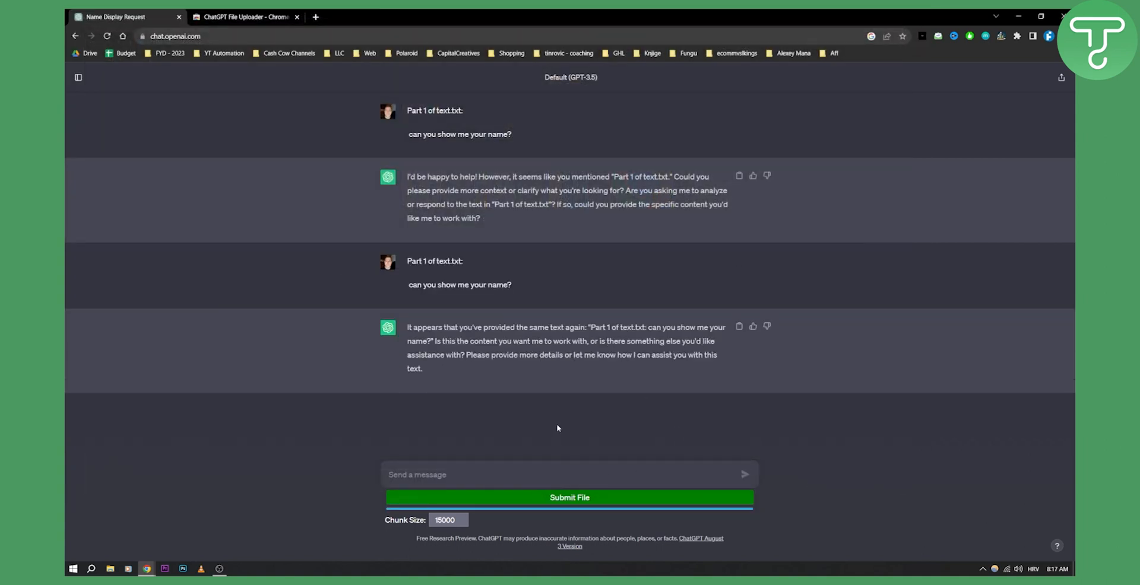
{"action": "mouse_move", "coordinate": [461, 367]}
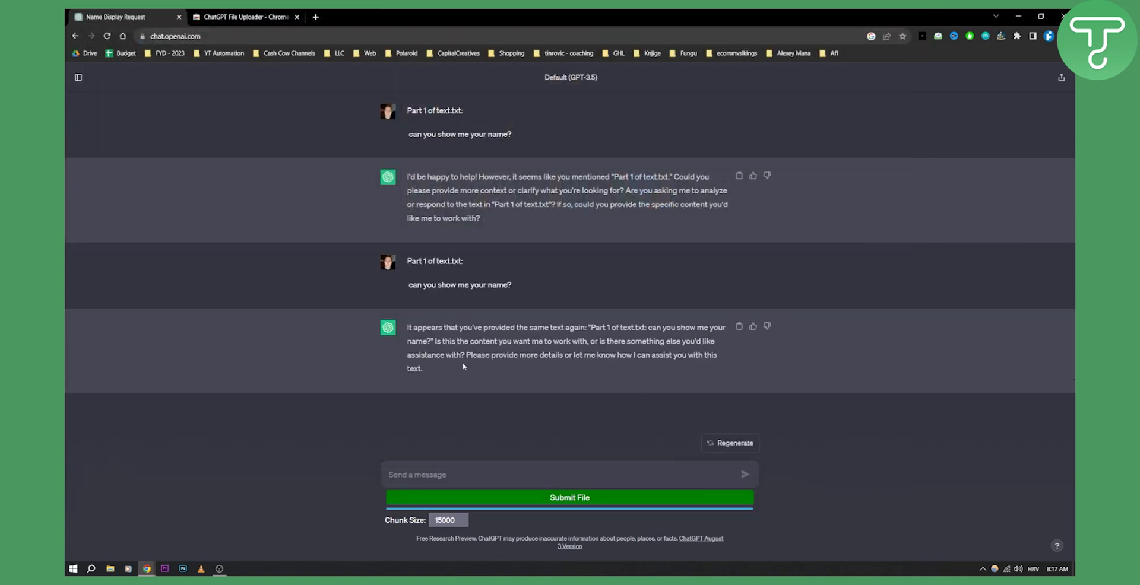
{"action": "mouse_move", "coordinate": [496, 376]}
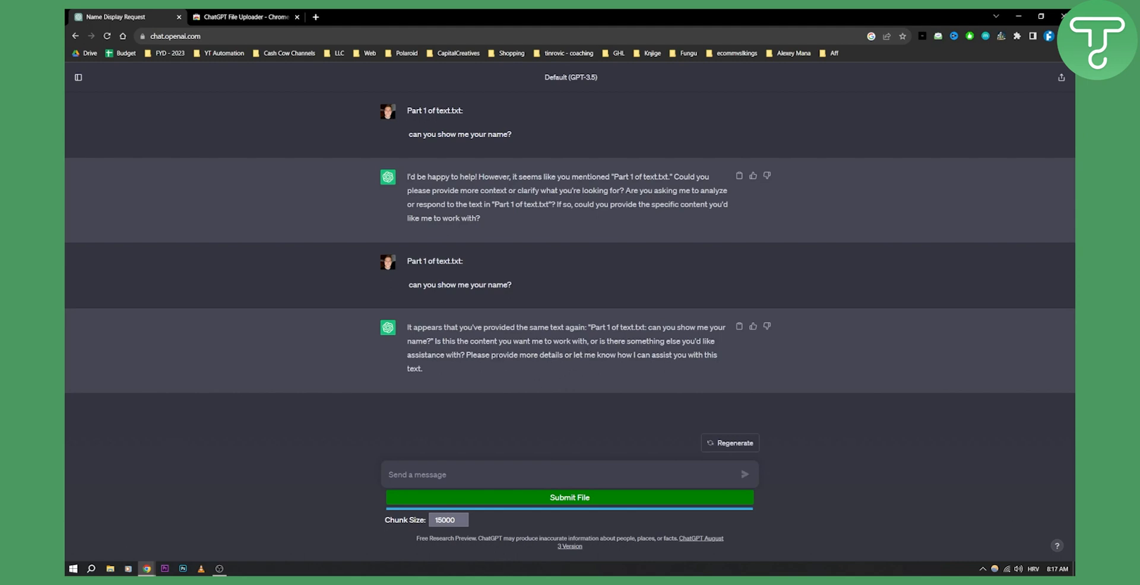
{"action": "mouse_move", "coordinate": [501, 412]}
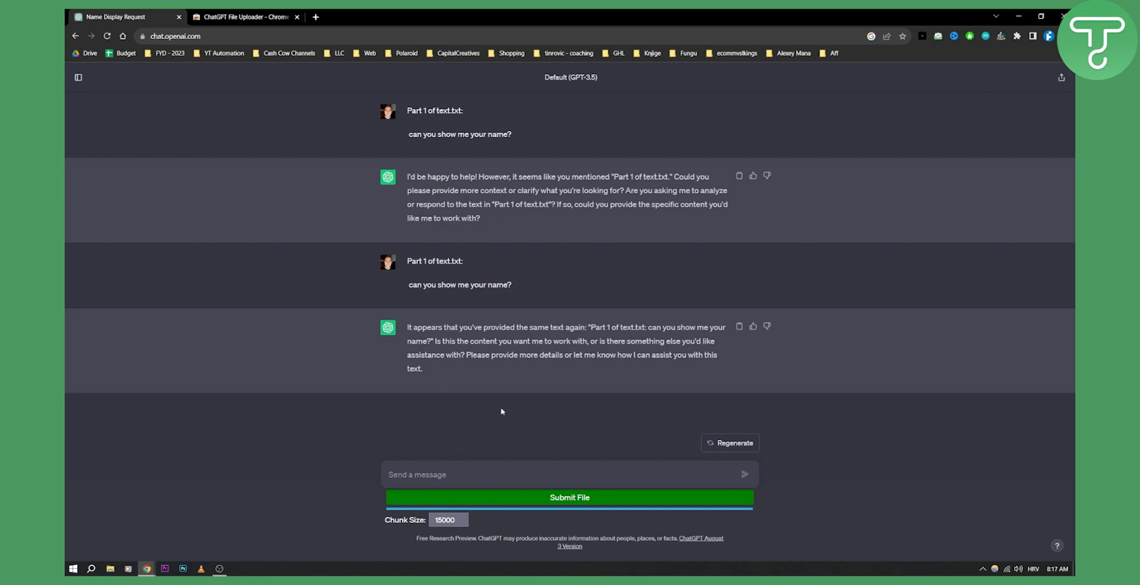
{"action": "mouse_move", "coordinate": [577, 414]}
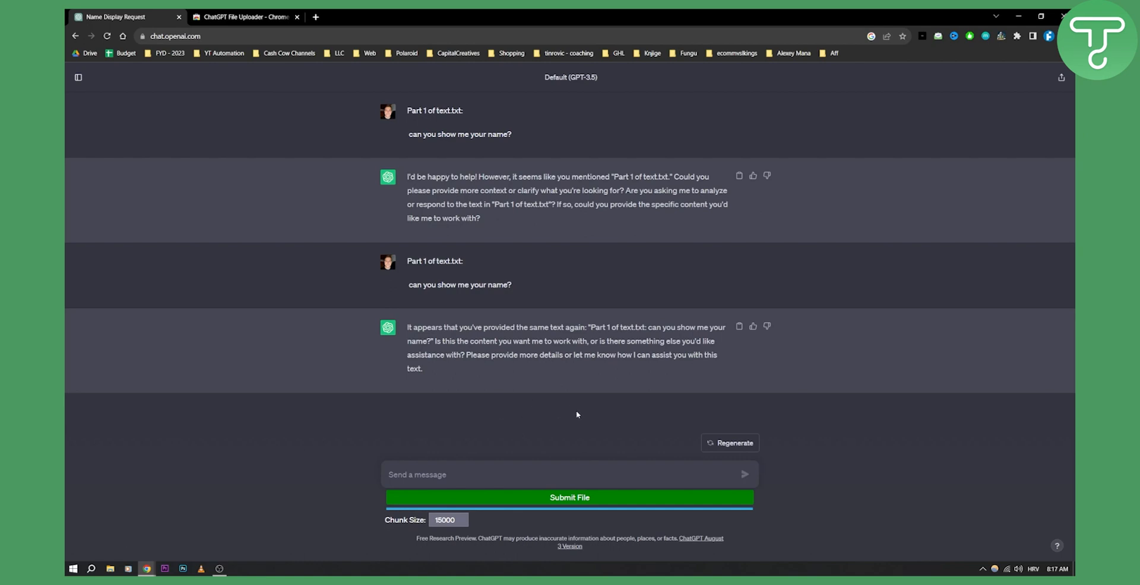
{"action": "mouse_move", "coordinate": [546, 491]}
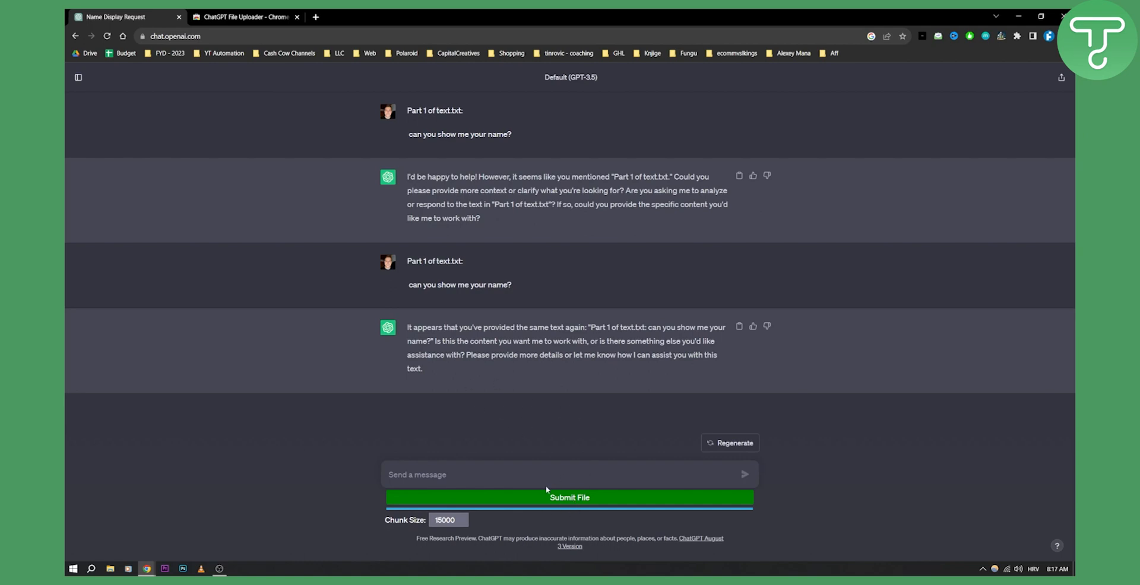
{"action": "mouse_move", "coordinate": [478, 423]}
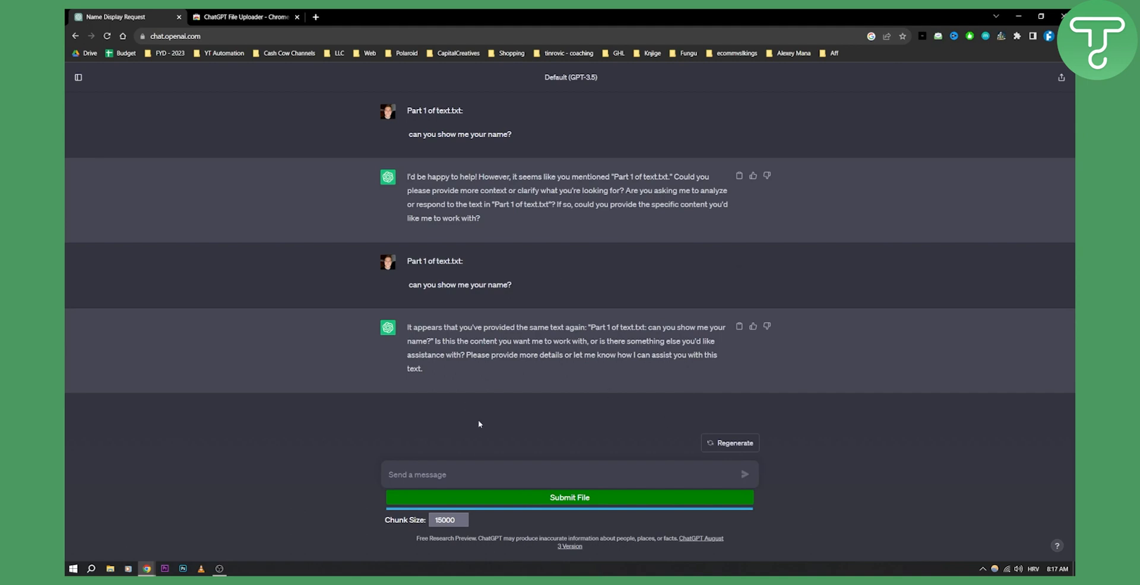
{"action": "mouse_move", "coordinate": [465, 502]}
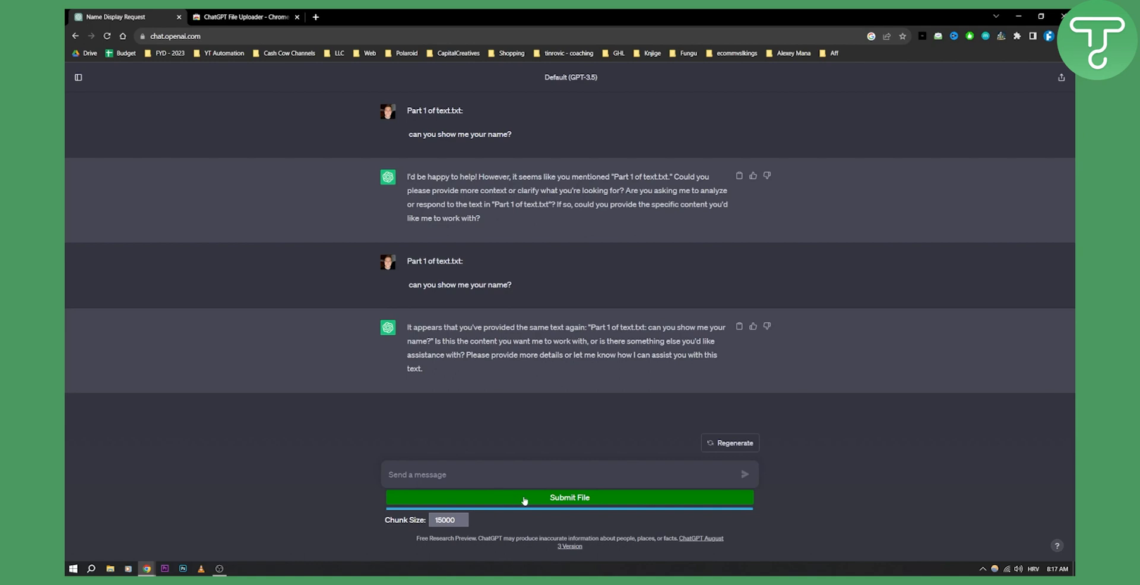
{"action": "mouse_move", "coordinate": [510, 489]}
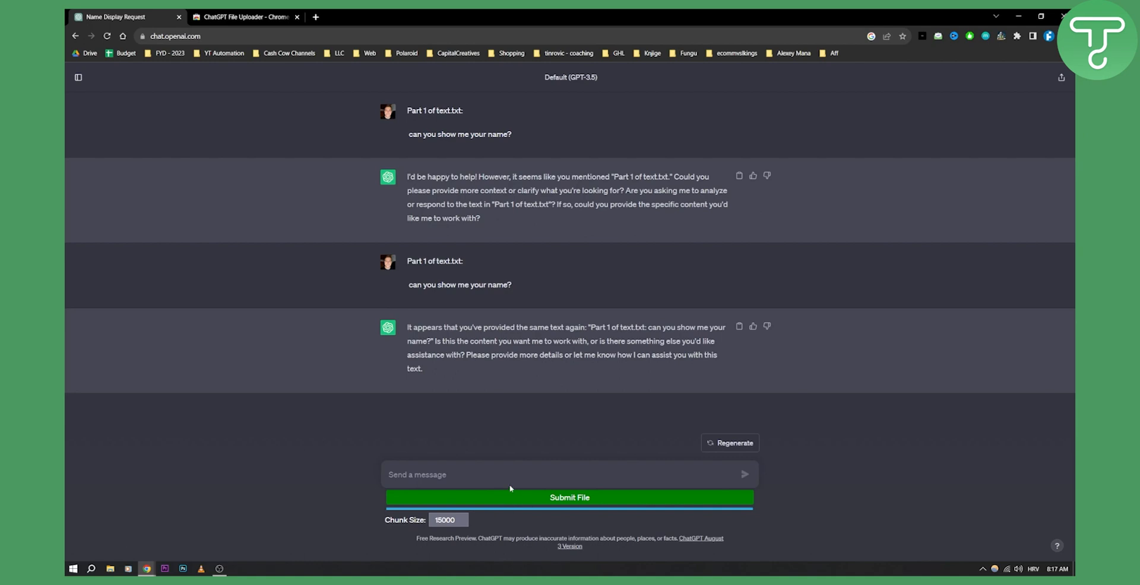
{"action": "mouse_move", "coordinate": [405, 363]}
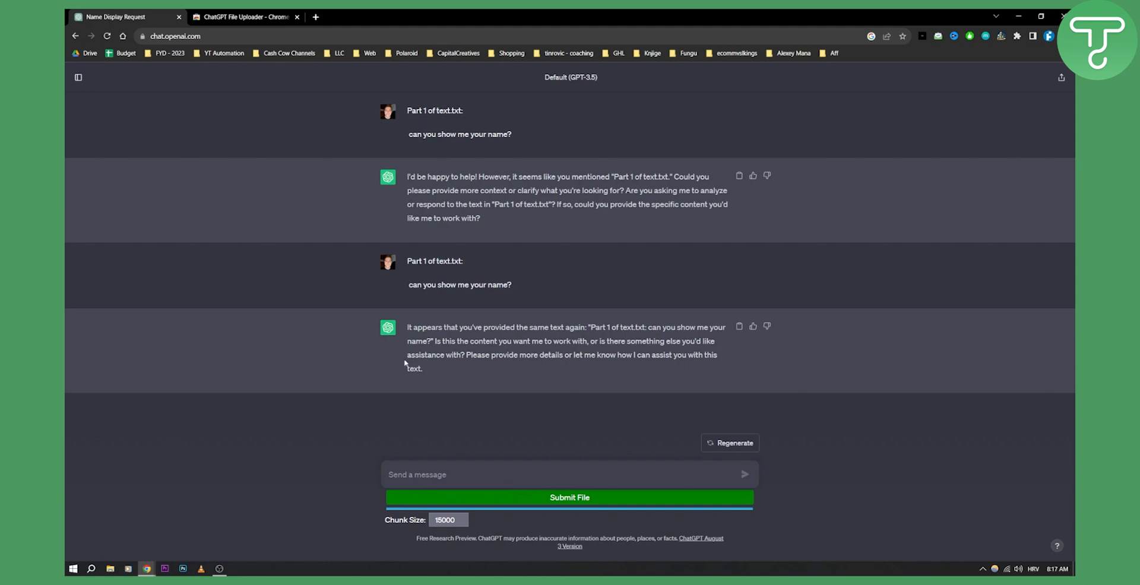
{"action": "left_click", "coordinate": [243, 15]}
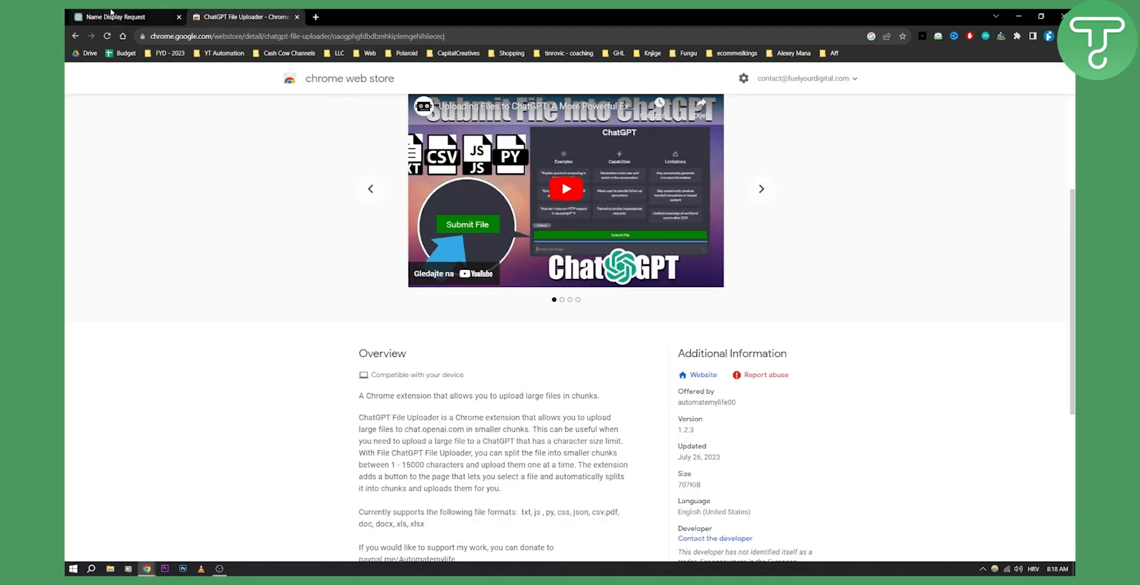